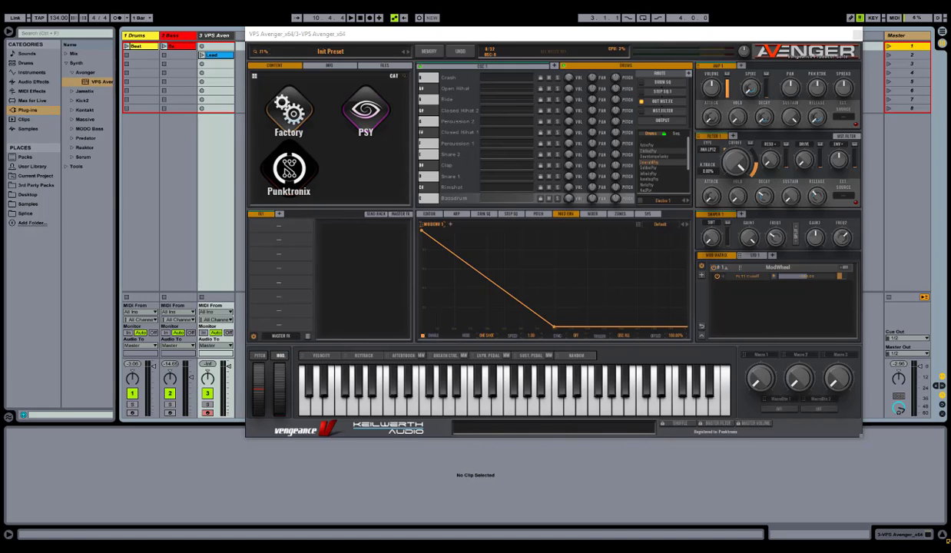
mouse_move(563, 249)
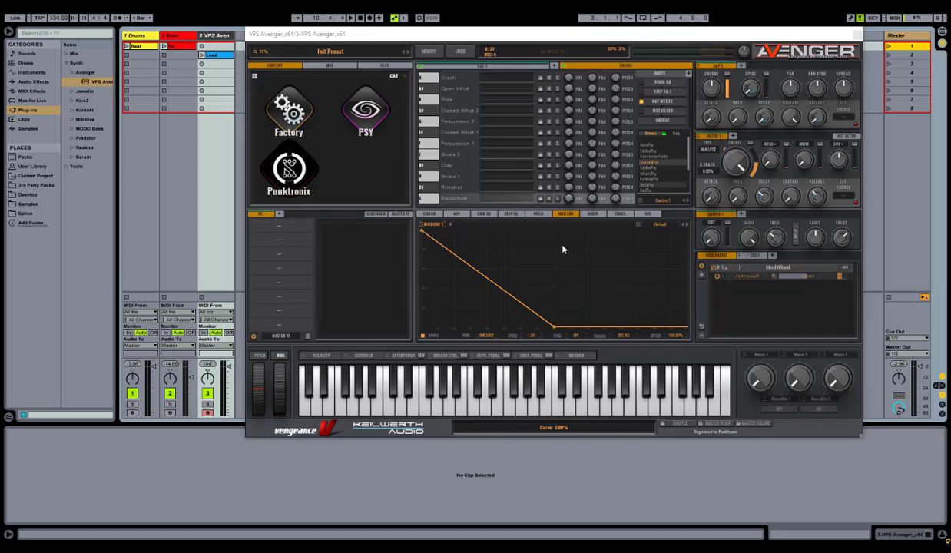
mouse_move(564, 222)
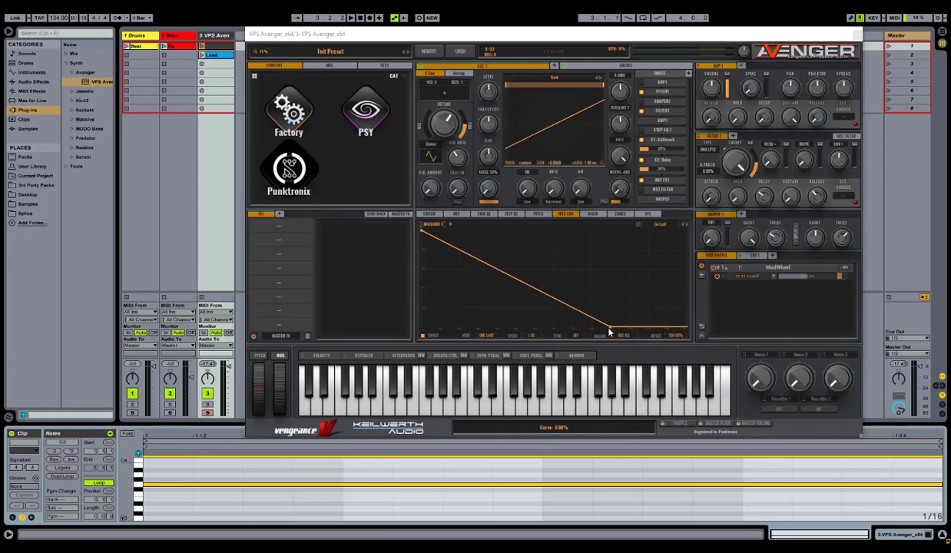
mouse_move(583, 337)
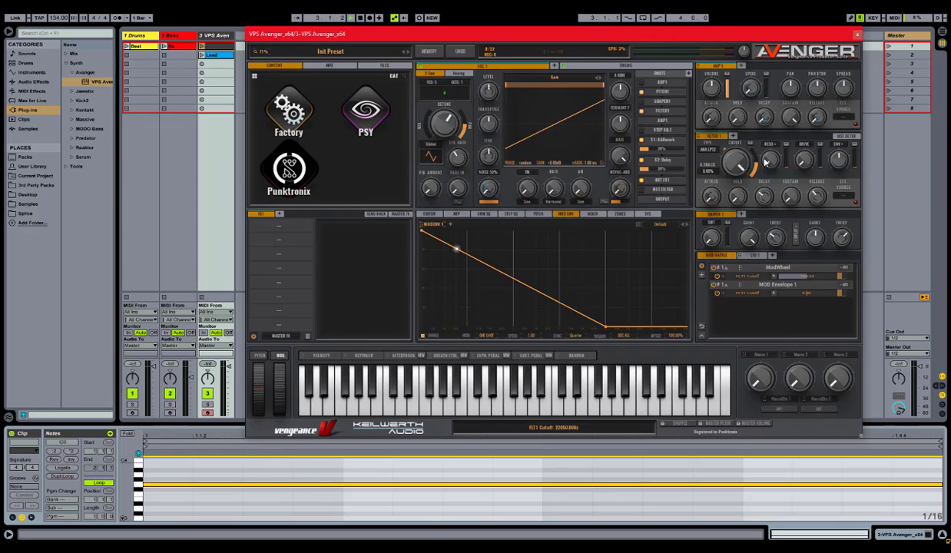
Add and drag mod envelope points into sharp peaks with curved falling segments
drag(737, 161, 736, 176)
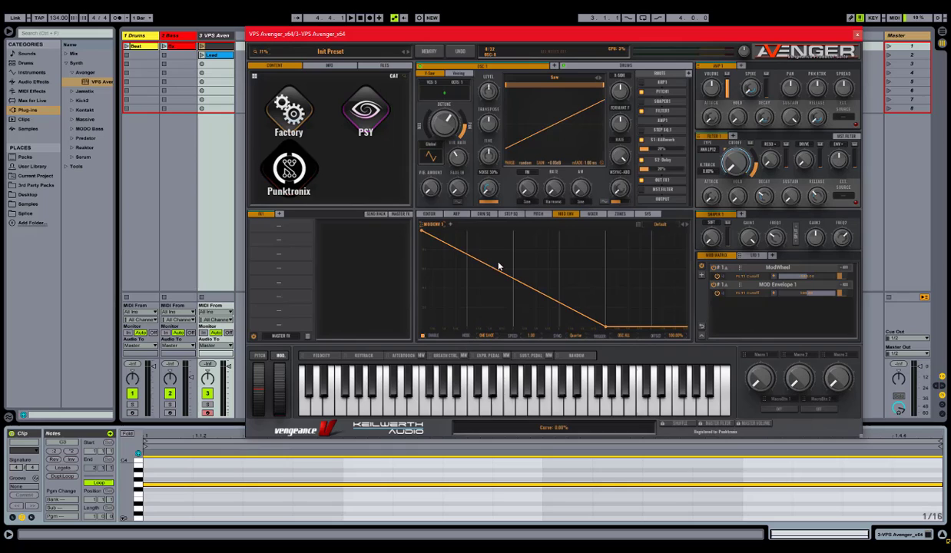
click(349, 17)
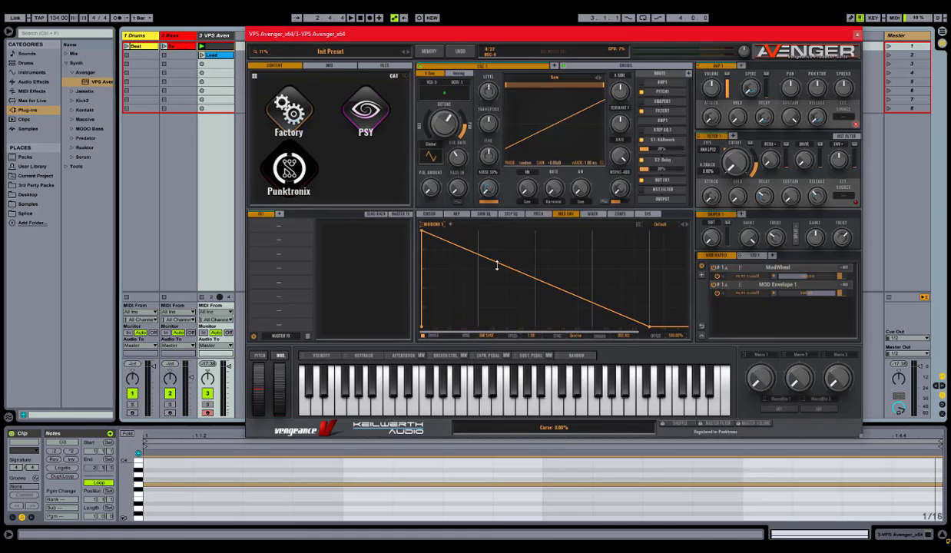
drag(498, 266, 478, 328)
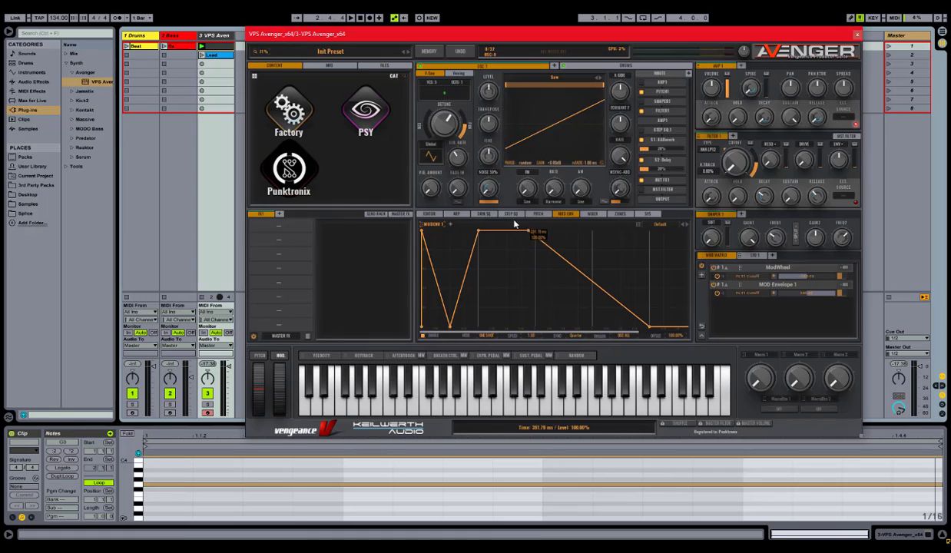
drag(538, 235, 561, 265)
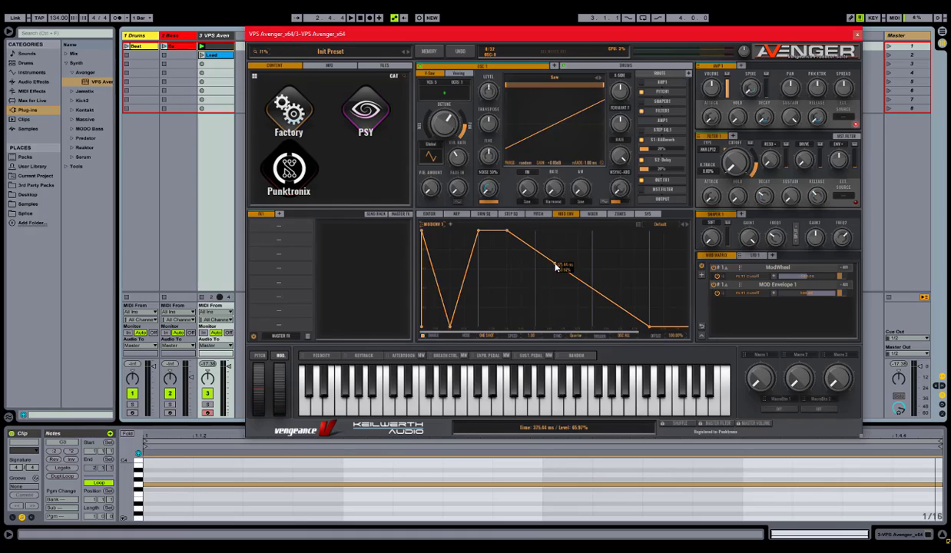
drag(557, 267, 569, 261)
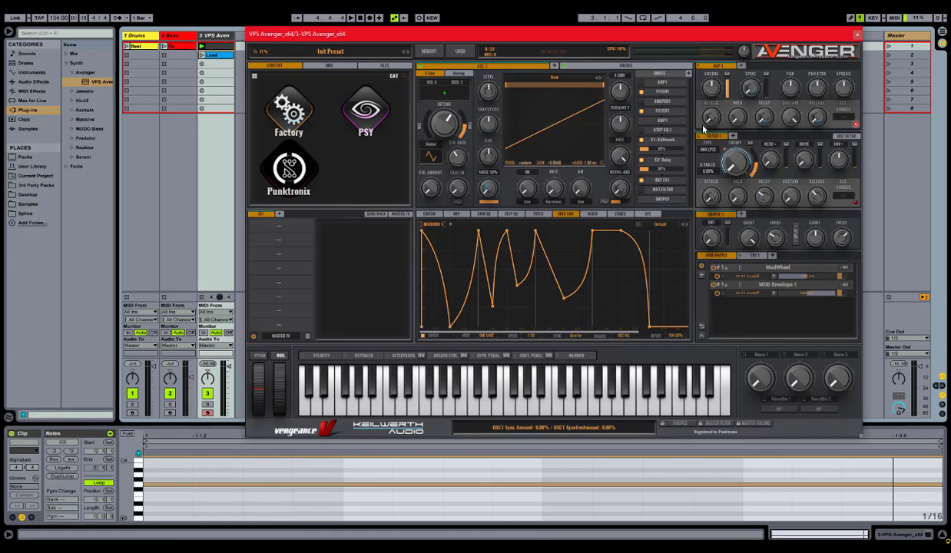
click(662, 83)
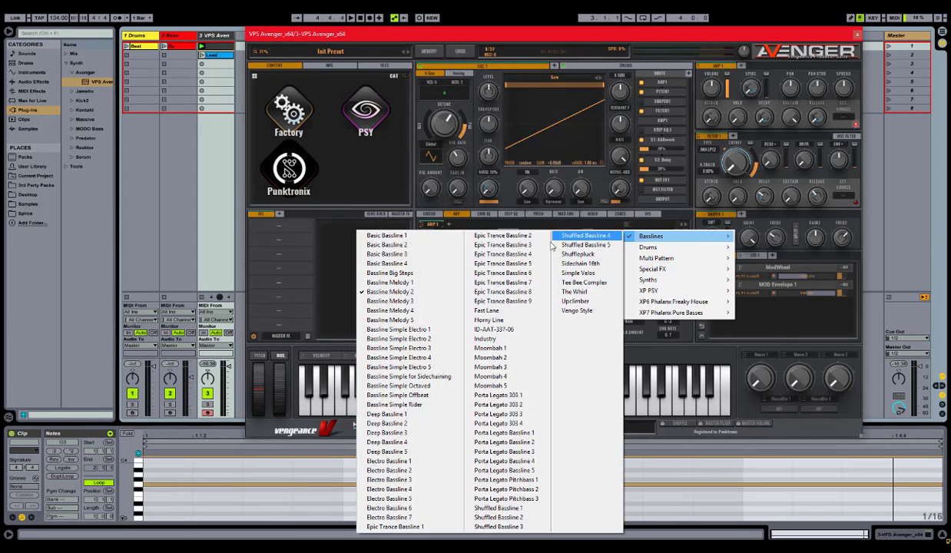
click(392, 282)
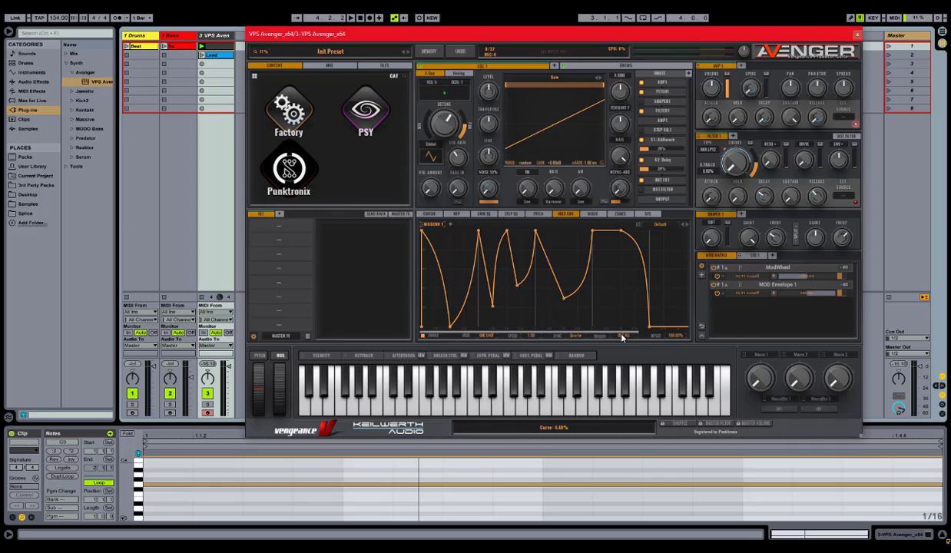
Set the MOD ENV Trigger field to the Drums option
right_click(622, 338)
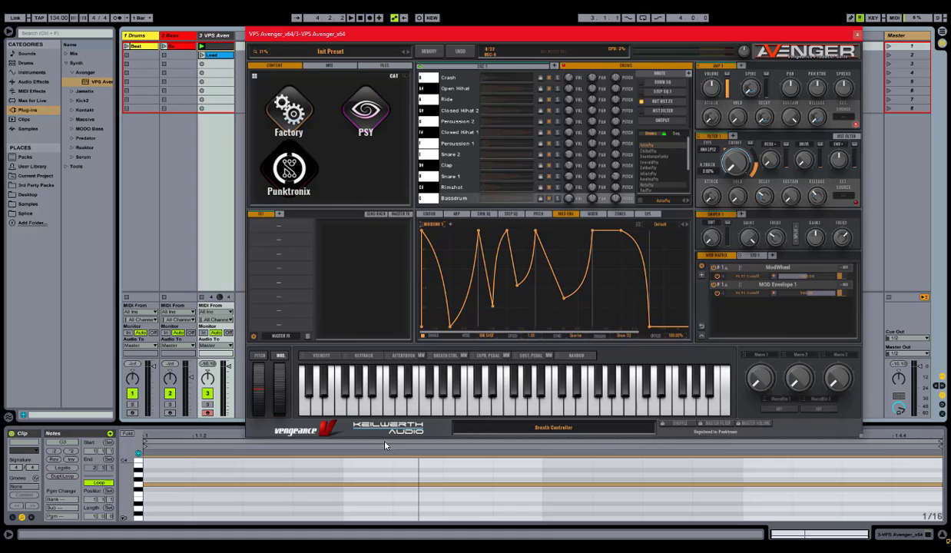
click(197, 462)
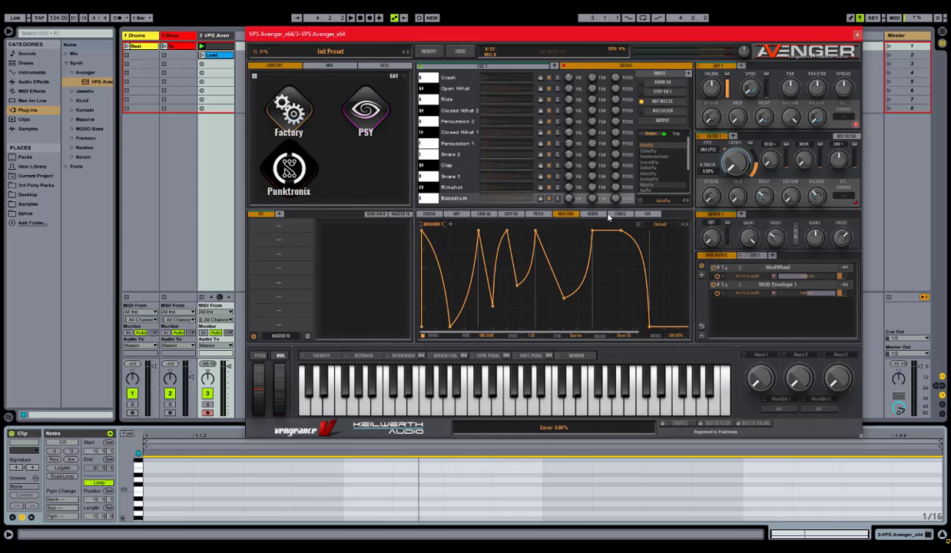
Draw a short C0 note on the first beat of the MIDI clip
click(619, 213)
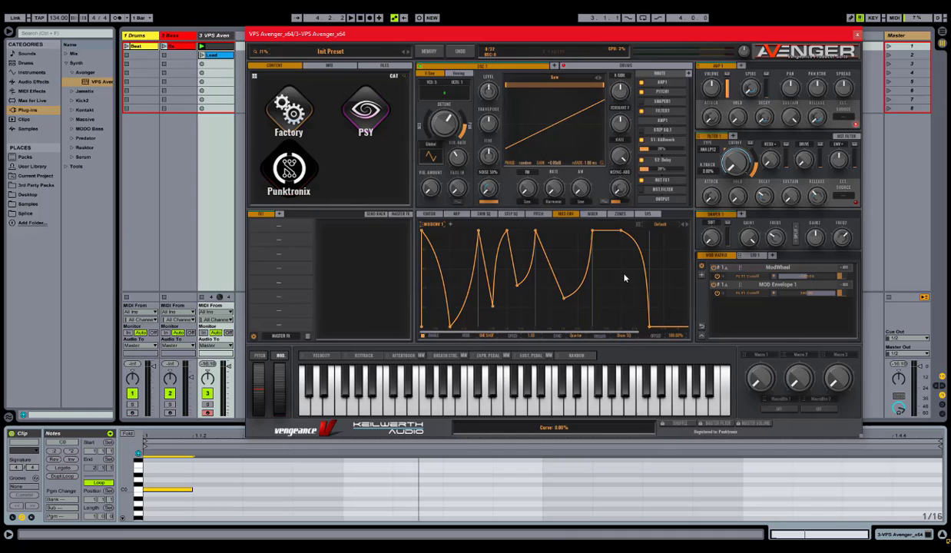
Choose the drum note entry under Drums as the envelope trigger
right_click(630, 369)
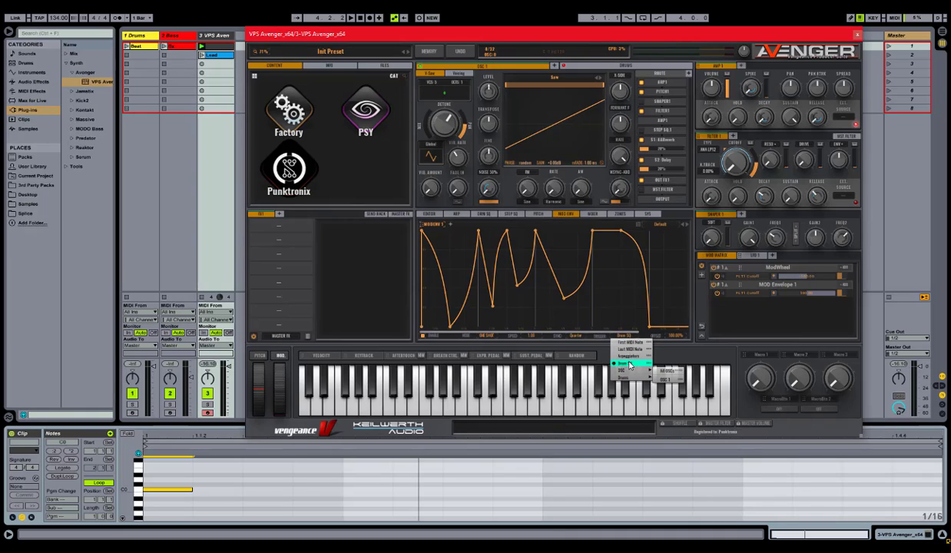
click(630, 357)
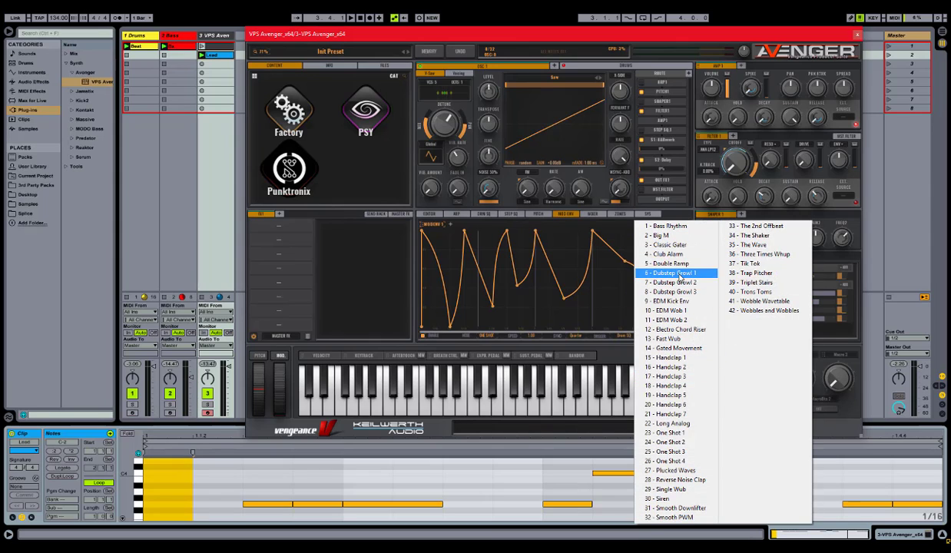
Load the 6 - Dubstep Growl 1 preset into the mod envelope
click(673, 272)
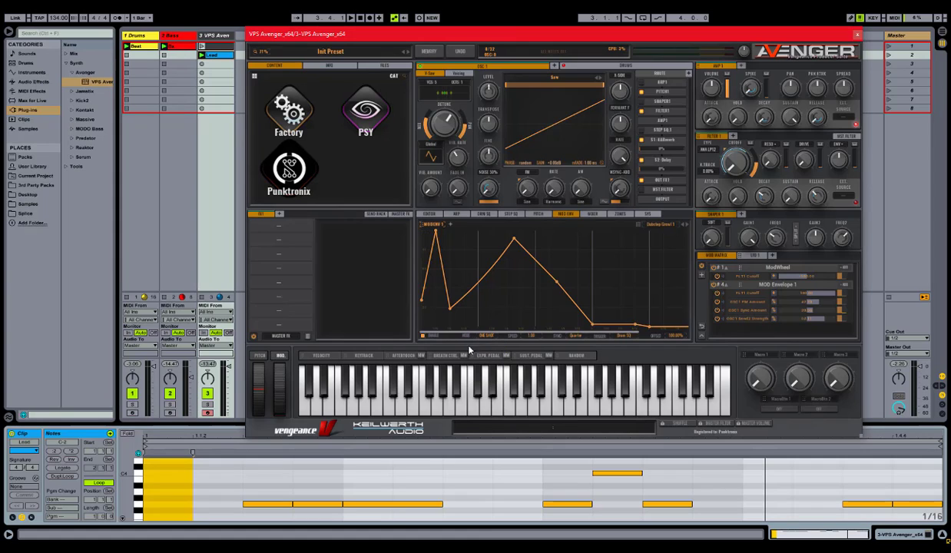
mouse_move(625, 277)
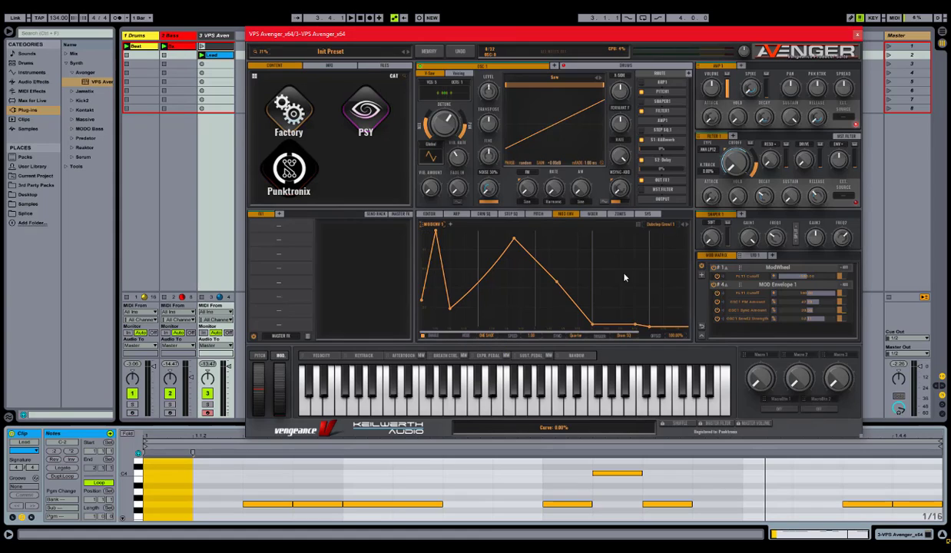